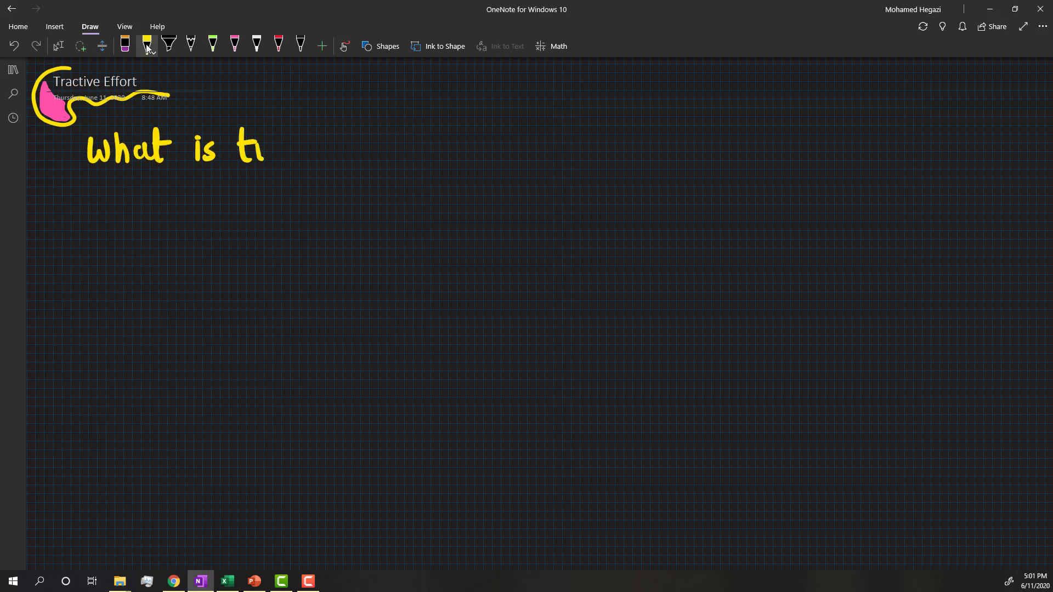
# Handwrite the opening question defining a force under the title
pyautogui.moveTo(262, 148); pyautogui.dragTo(417, 148)
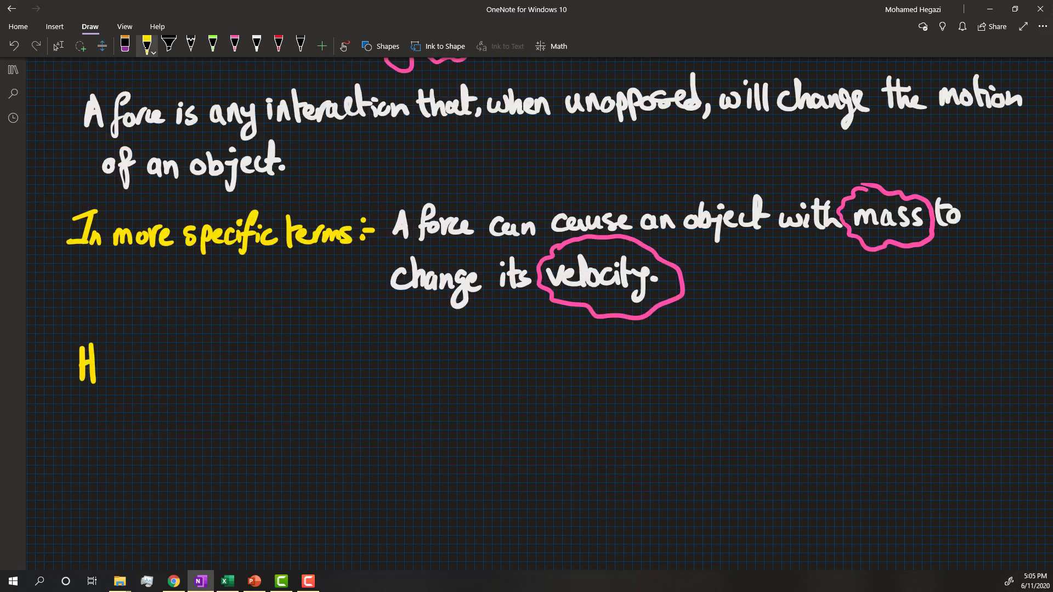
pyautogui.write('How do we d')
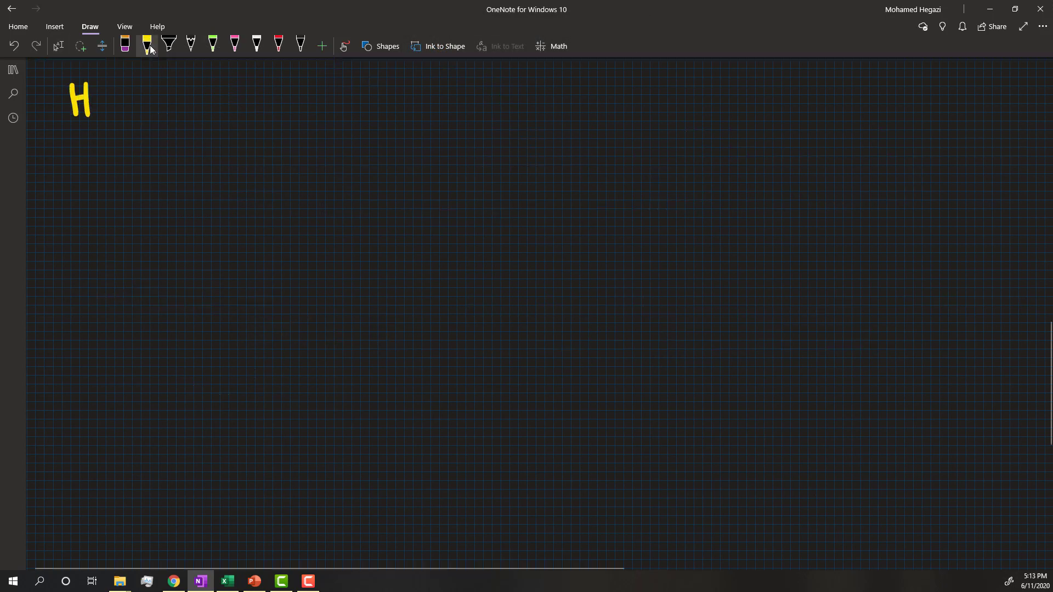
# Write the railway heading and label the diagram's object, external force and resistive forces
pyautogui.moveTo(94, 101); pyautogui.dragTo(209, 101)
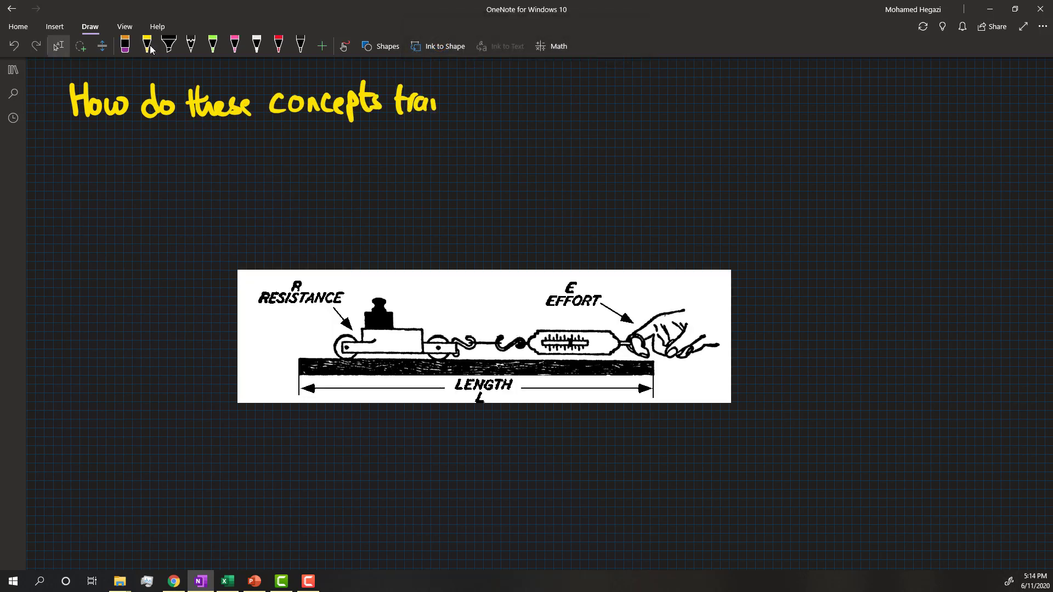
pyautogui.write('slate in the railway world ?')
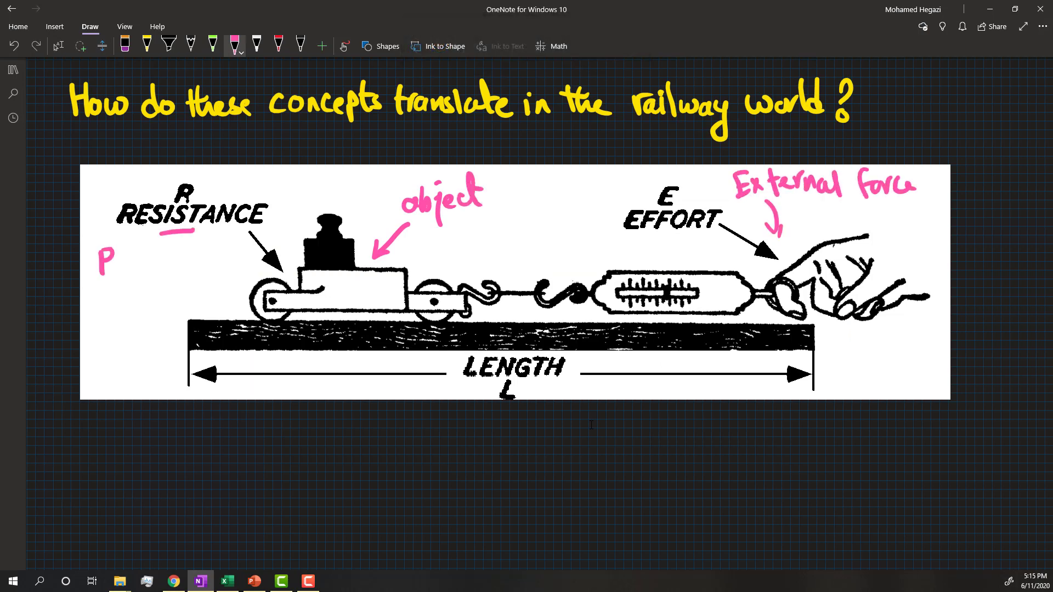
pyautogui.write('Resistive')
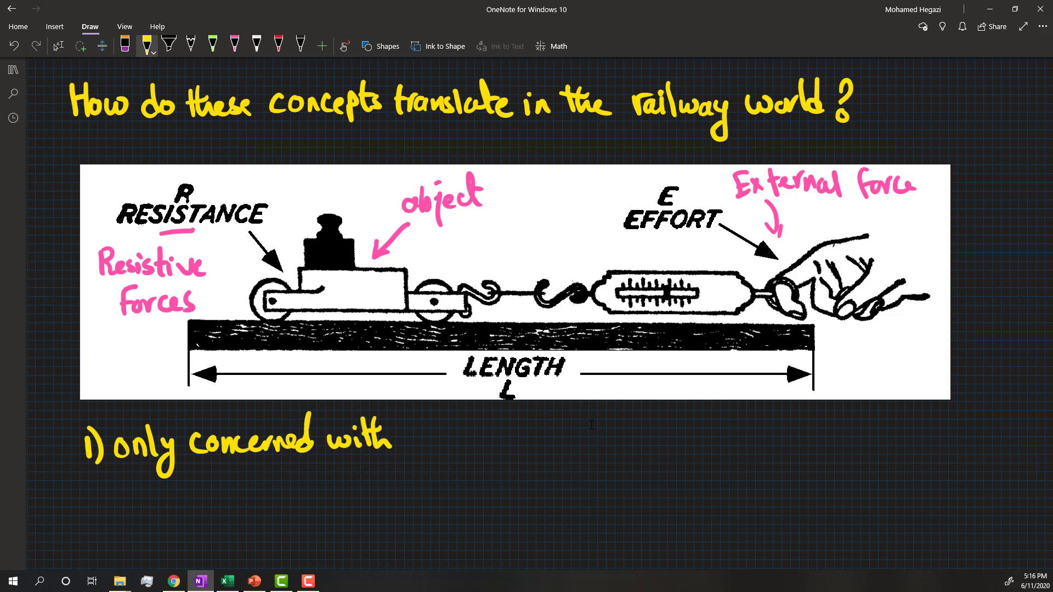
# Write that only longitudinal 1D motion matters and box RESISTANCE with an arrow below
pyautogui.write('longitudinal motion. 1D')
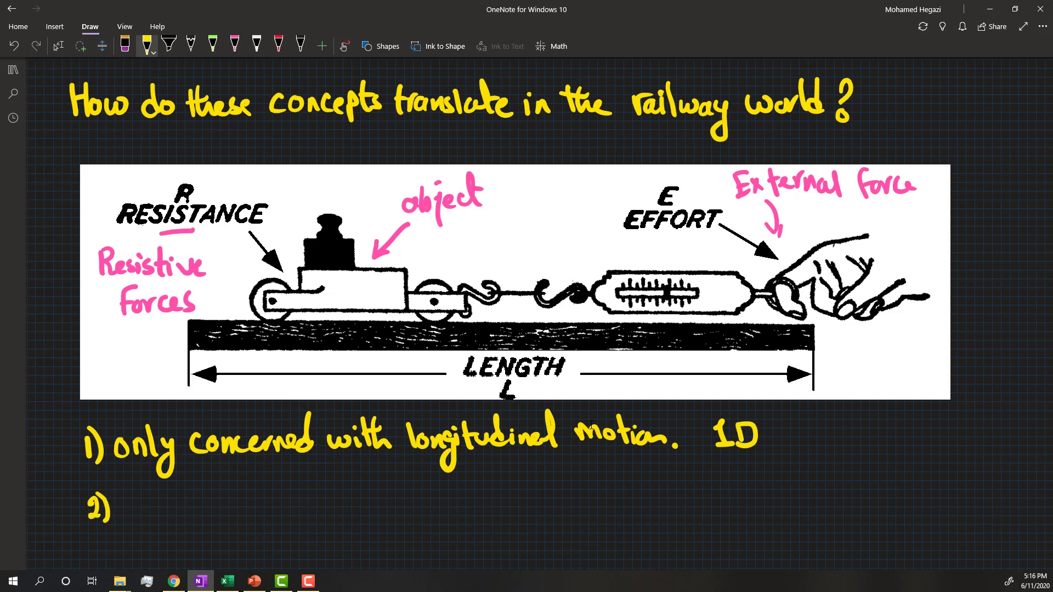
pyautogui.write('Nonli')
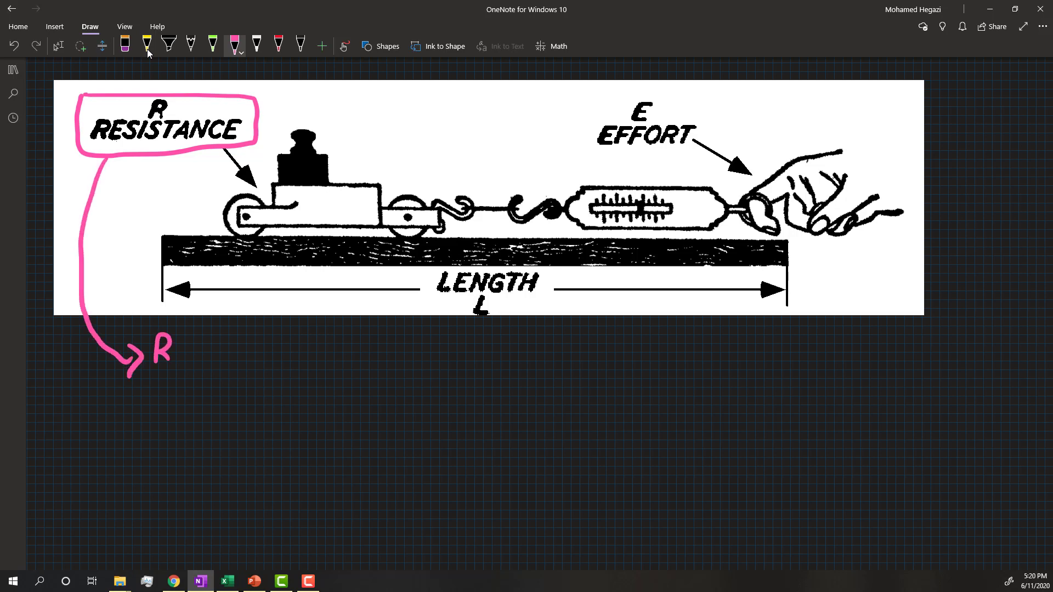
# Write rolling resistance as wheel-rail rolling friction plus bearing resistance depending on hub lubrication
pyautogui.write('Rolling')
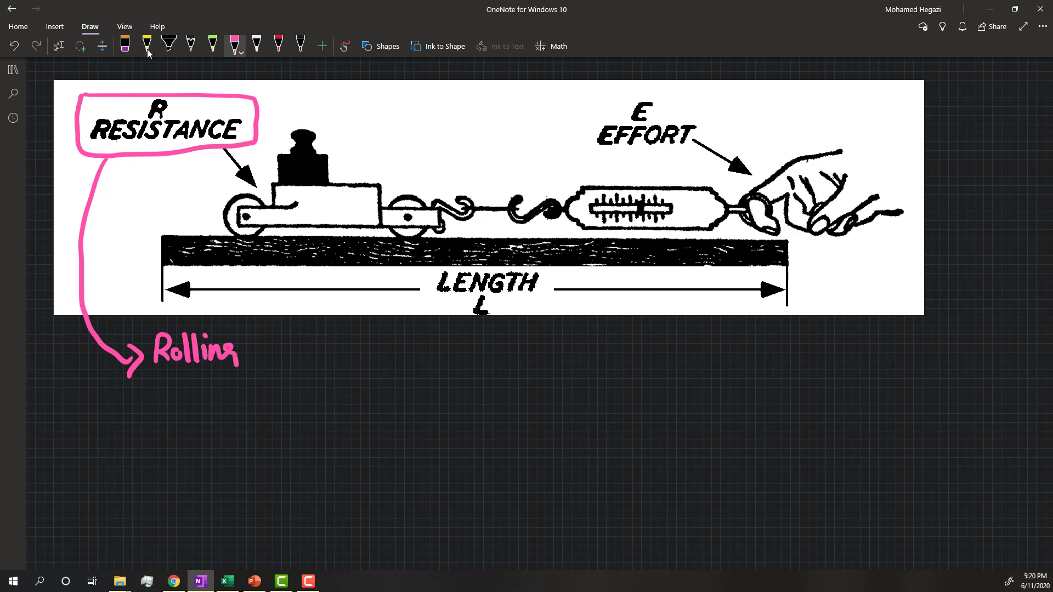
pyautogui.write('resistance = rolling friction')
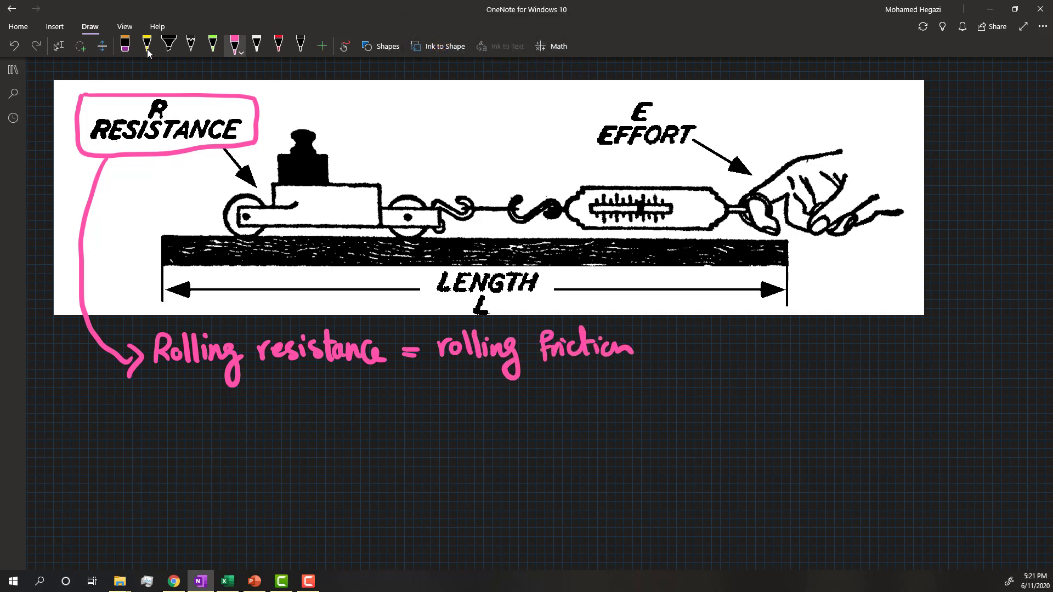
pyautogui.write('between wheels & rail')
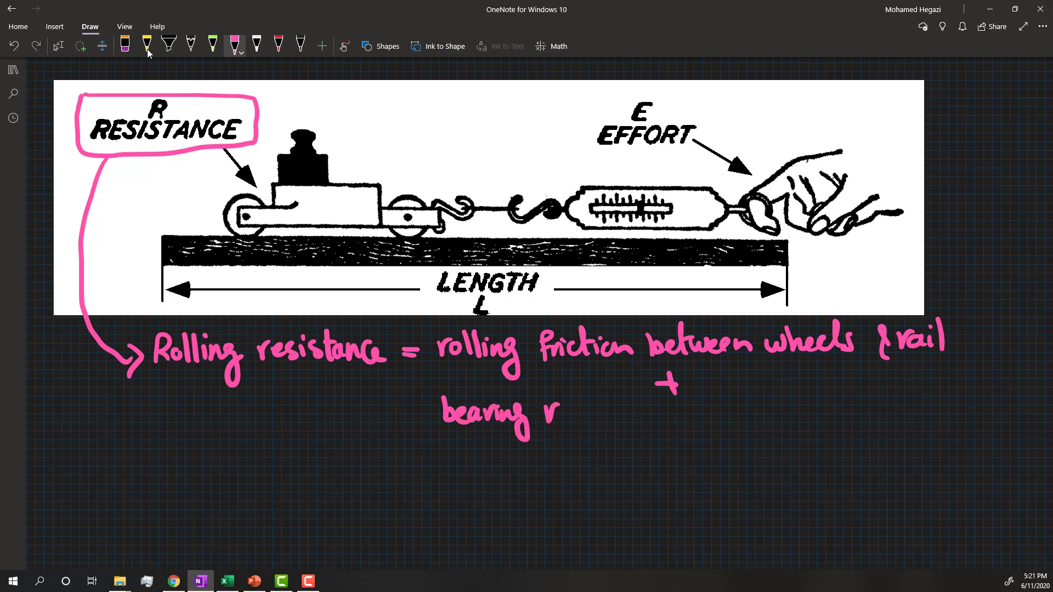
pyautogui.write('resistance')
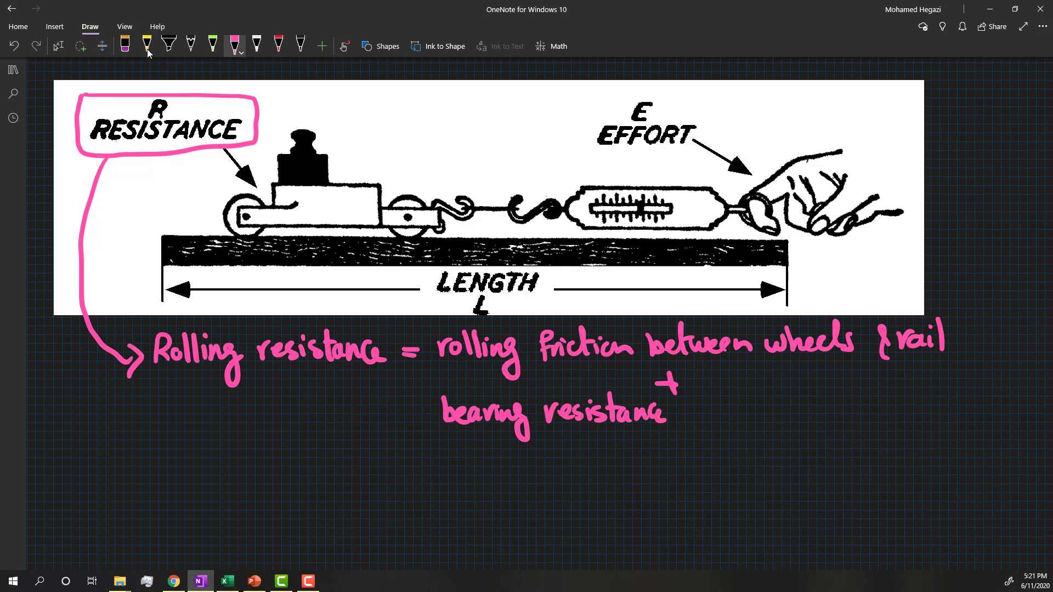
pyautogui.write('which depends')
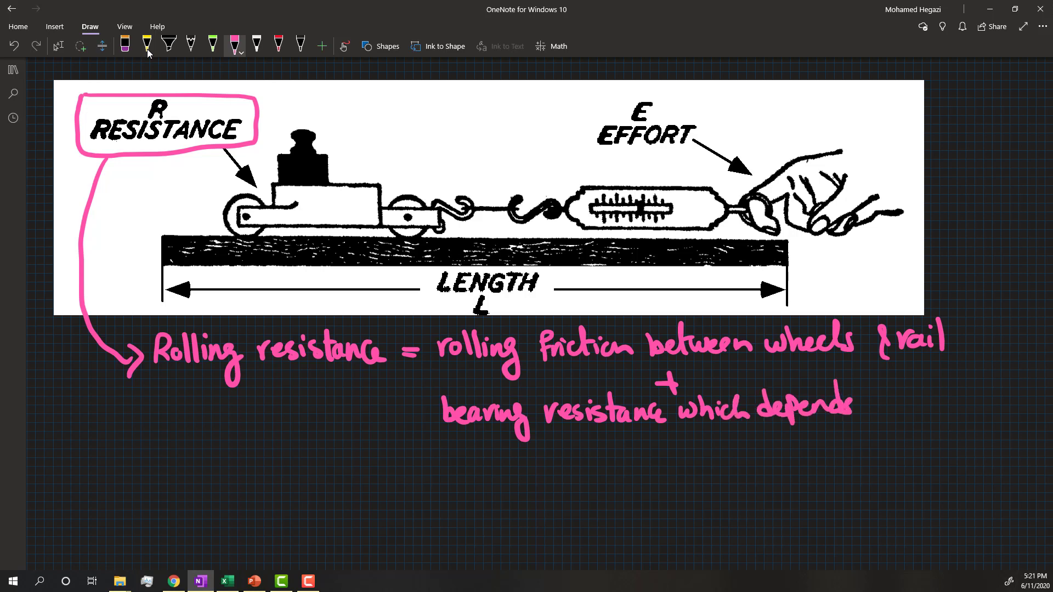
pyautogui.write('on hub')
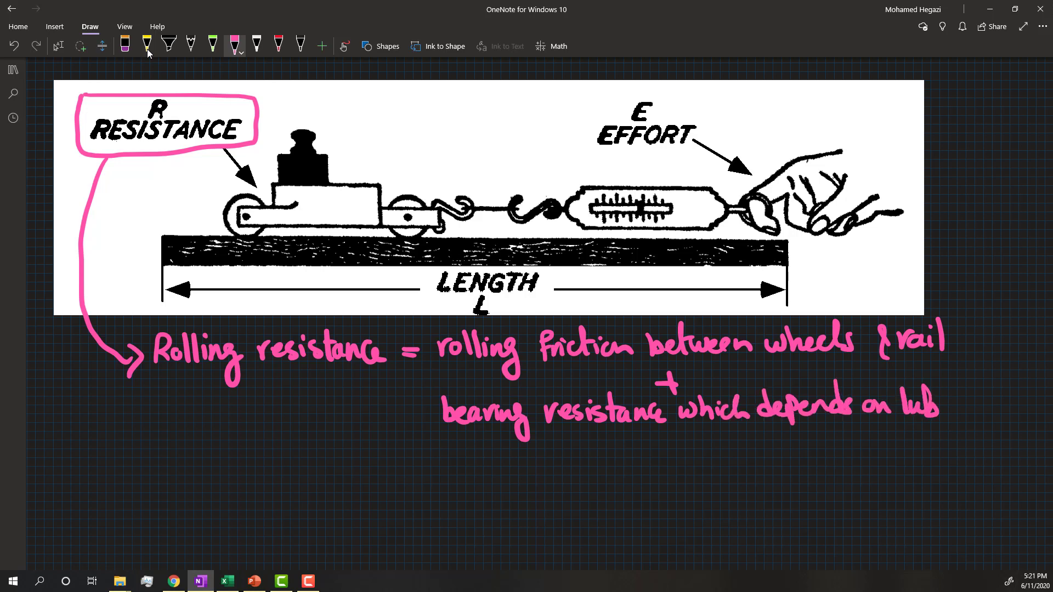
pyautogui.write('lubrication')
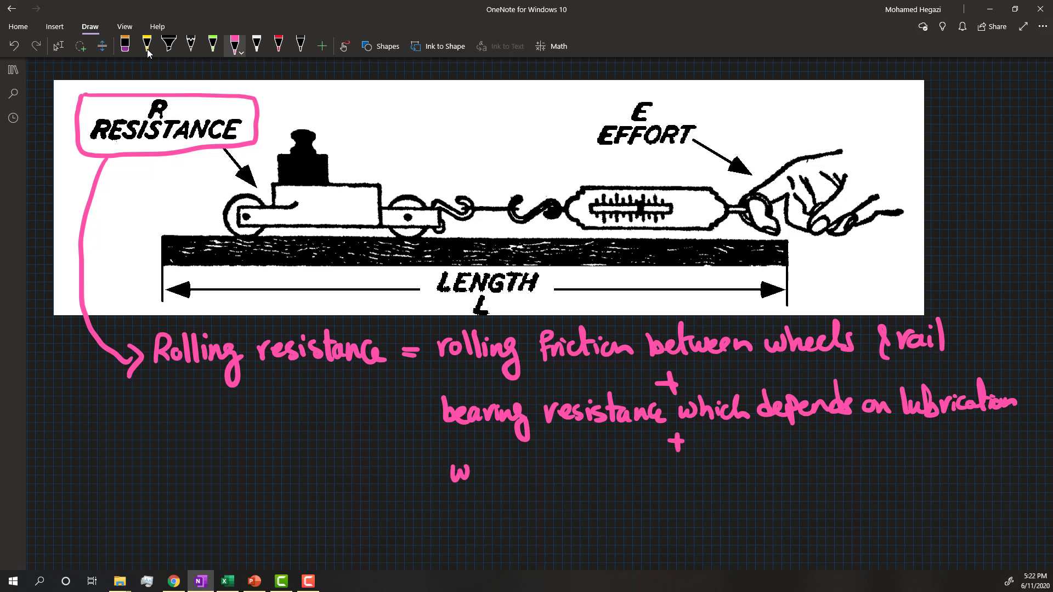
# Add wheel flange impact on the side of the rail as the third component
pyautogui.write('wheel f')
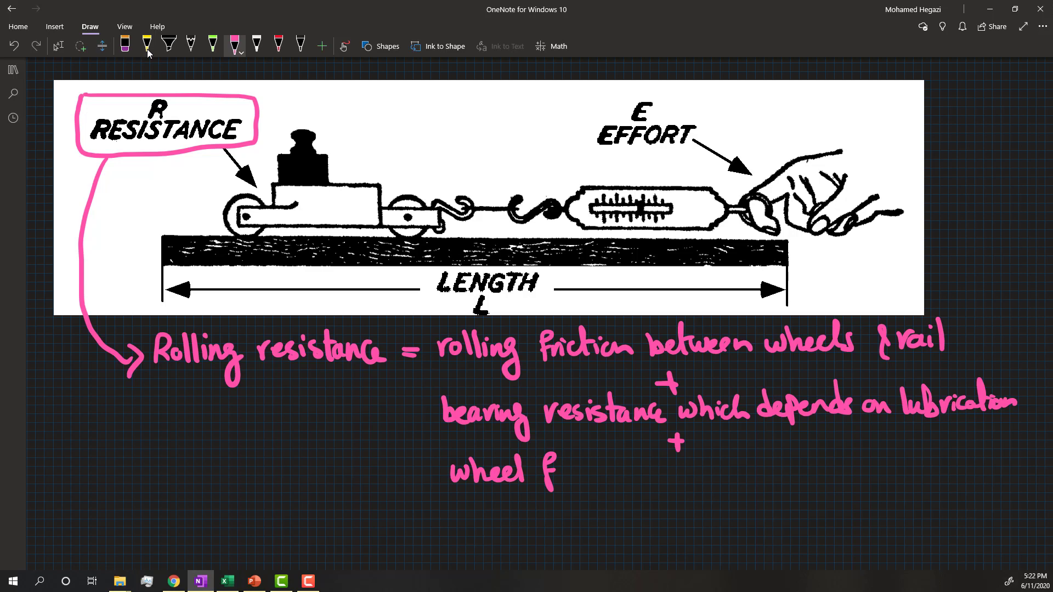
pyautogui.write('lange imp')
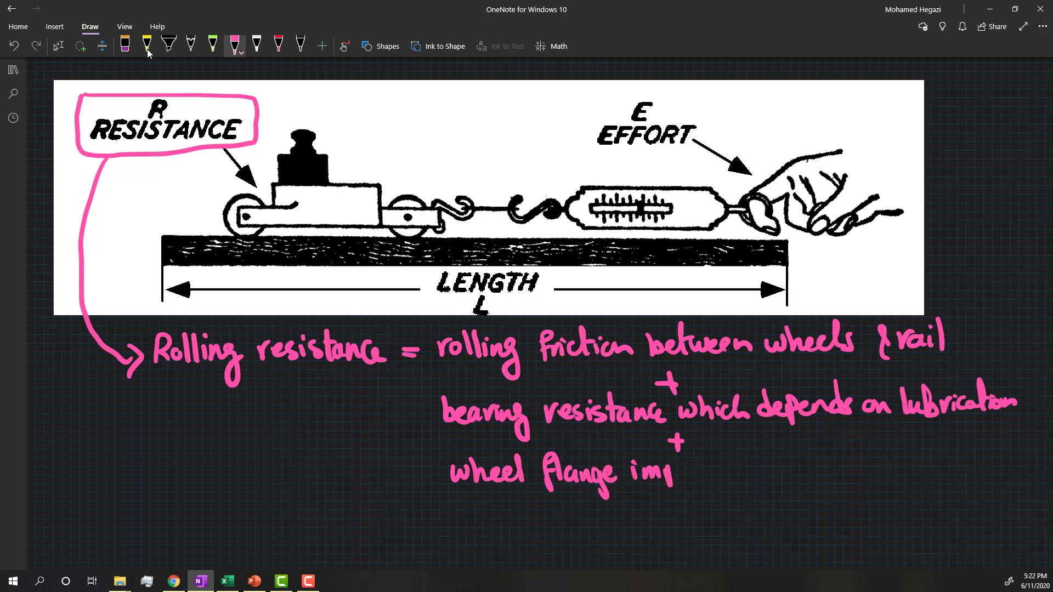
pyautogui.write('act against the gauge')
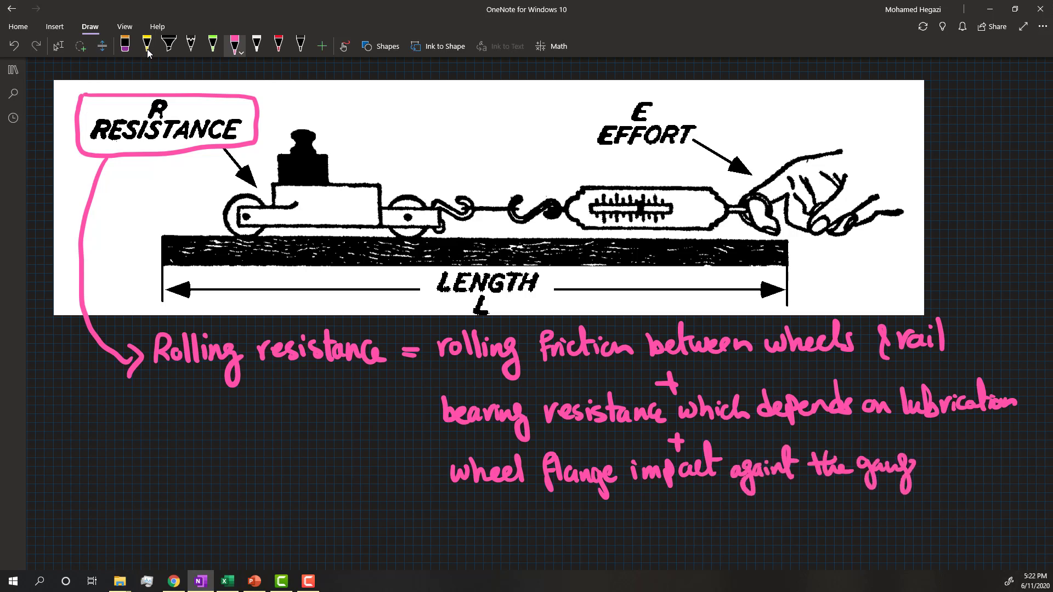
pyautogui.write('side of t')
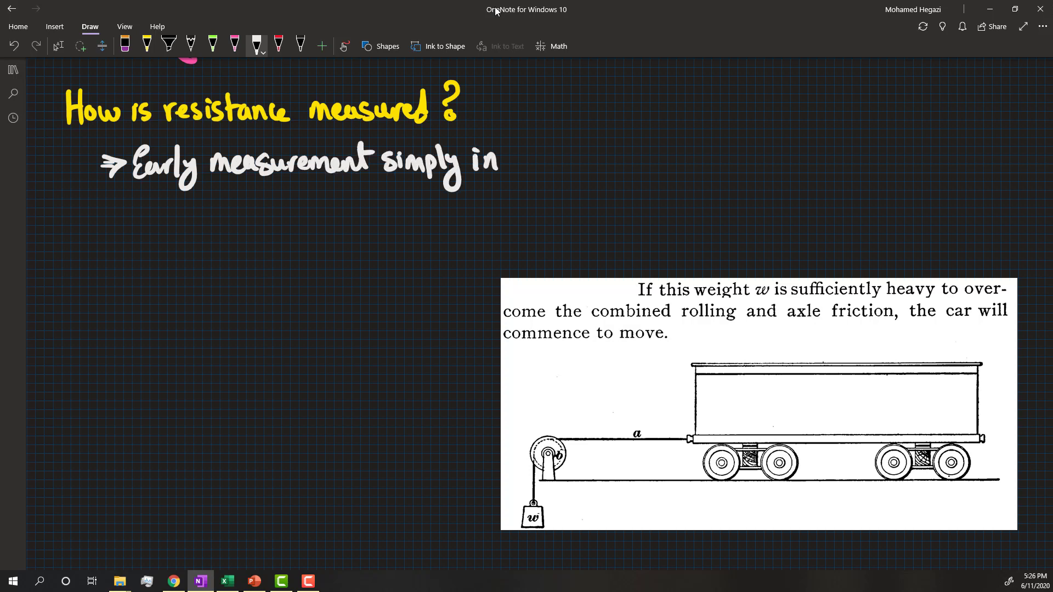
# Note early measurement involved piling weight, and define lbf as pounds of force per ton
pyautogui.write('involved Piling weight on at w and')
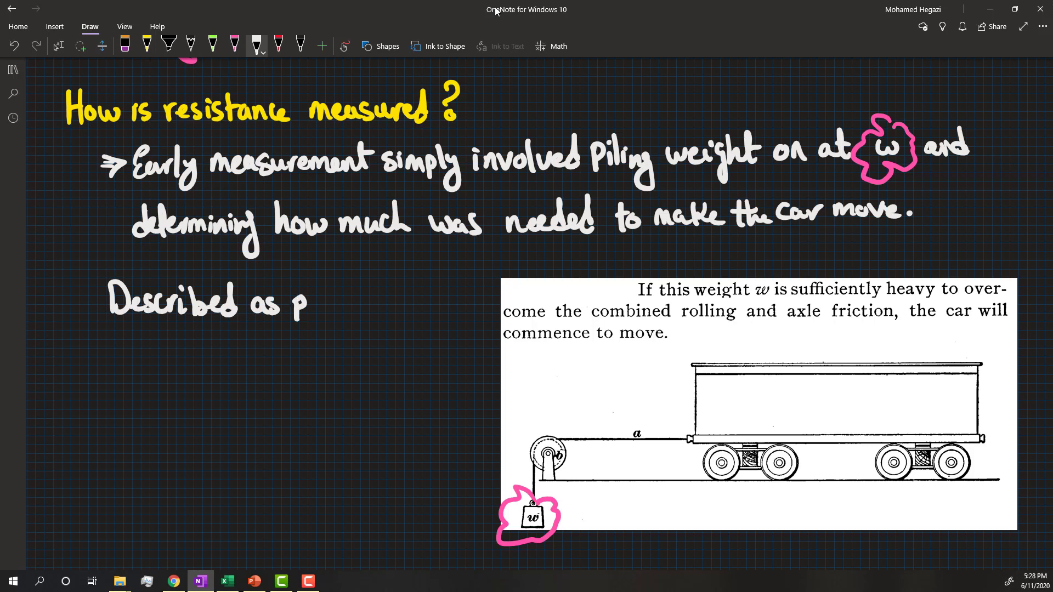
pyautogui.write('pounds of')
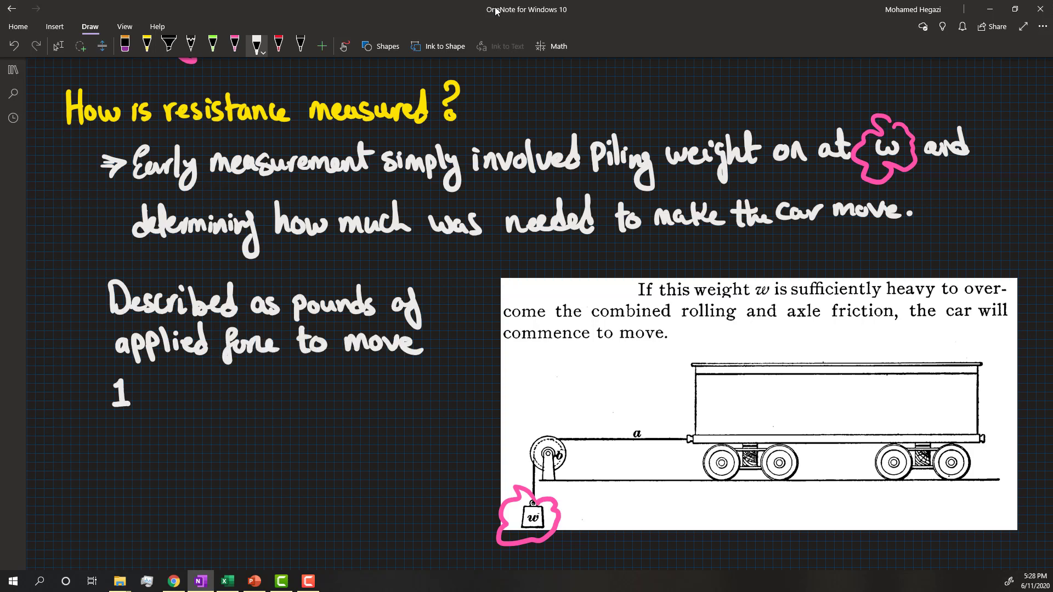
pyautogui.write('ton of weight.')
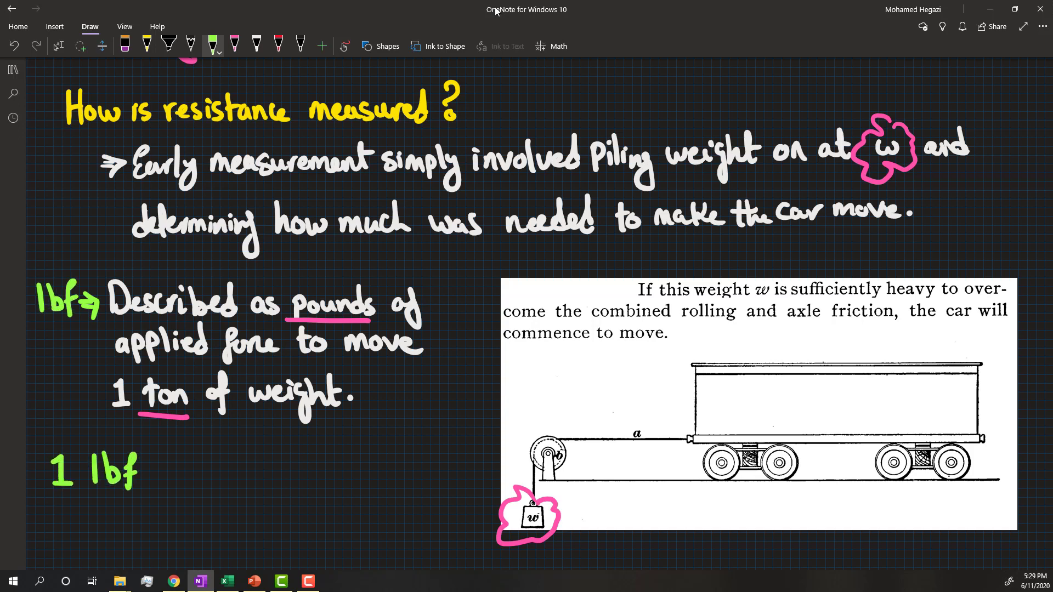
# Add the metric conversion 0.45 * 9.8 = 4.4482 in green
pyautogui.write('= 0.45369 Kg')
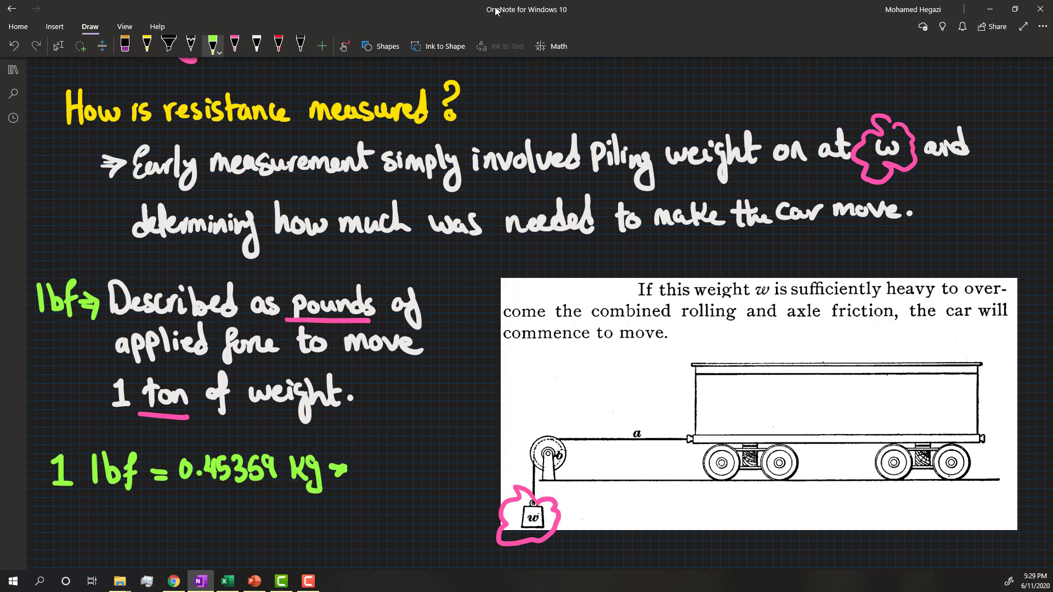
pyautogui.write('* 9.81 m/s²')
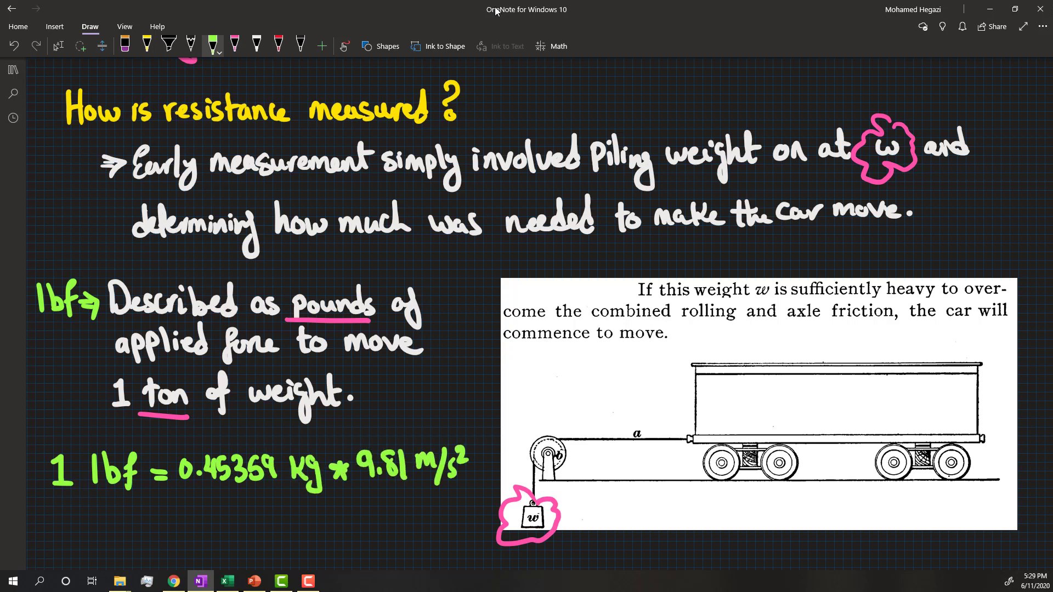
pyautogui.write('= 4.4482')
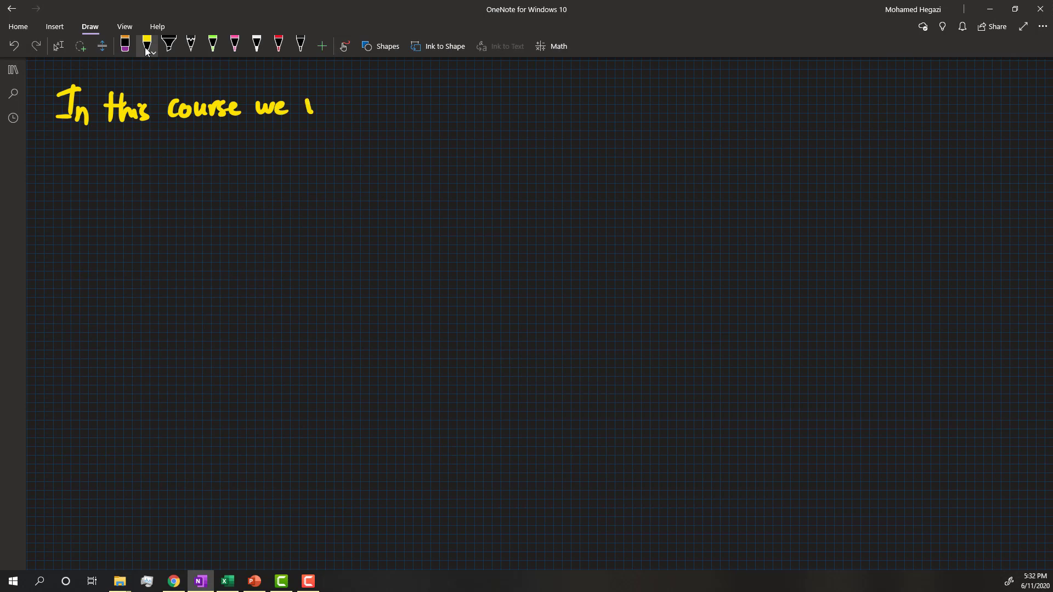
# Write that this course won't measure resistive forces, only calculate them
pyautogui.moveTo(315, 104); pyautogui.dragTo(417, 107)
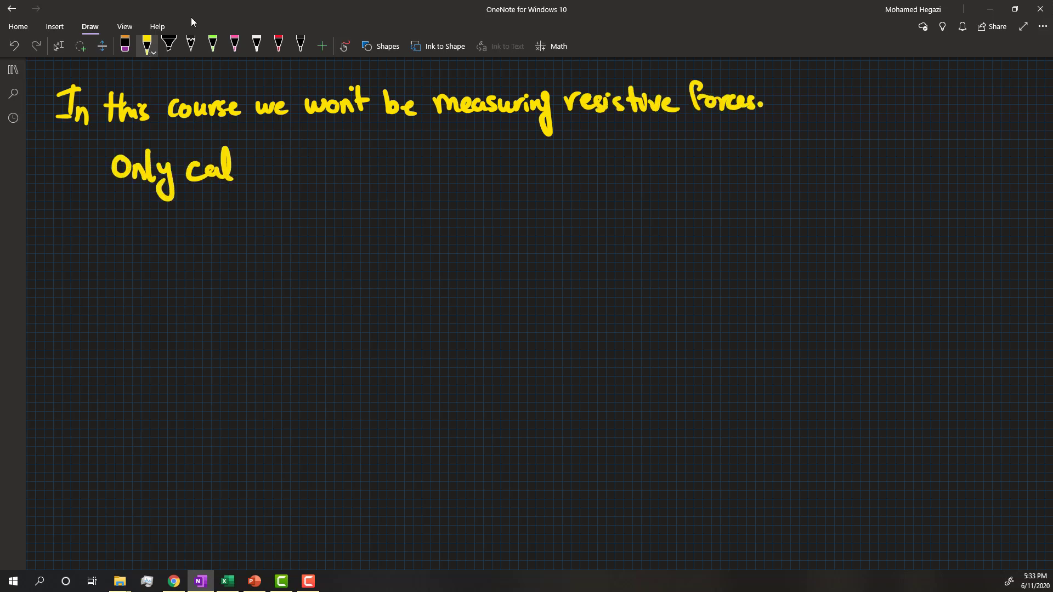
pyautogui.moveTo(235, 171); pyautogui.dragTo(303, 171)
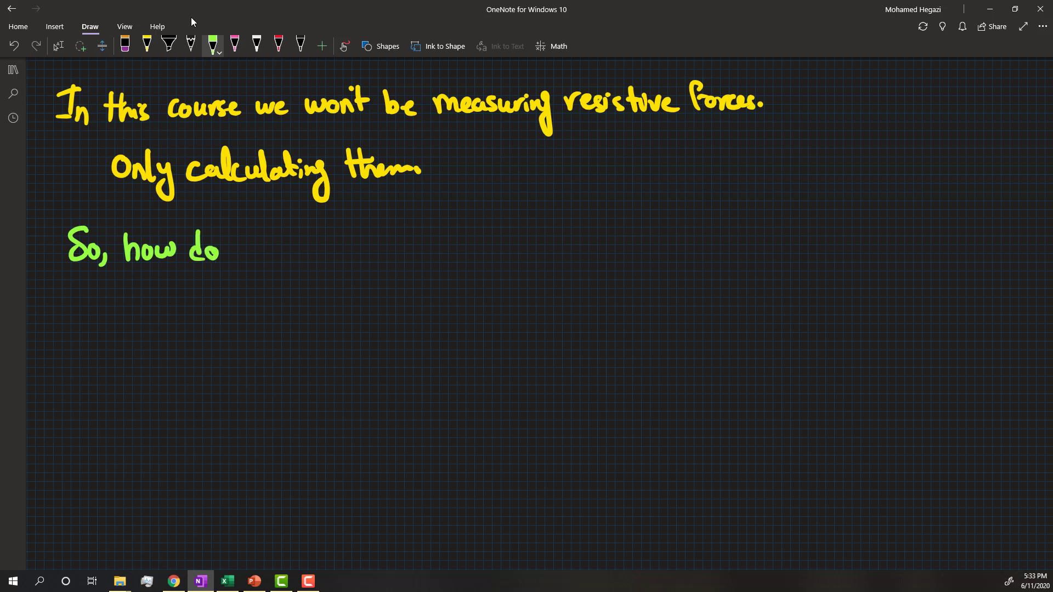
# Ink the breakdown of R into rolling, grade and curve resistance with the compensated grade equation
pyautogui.moveTo(235, 245); pyautogui.dragTo(363, 245)
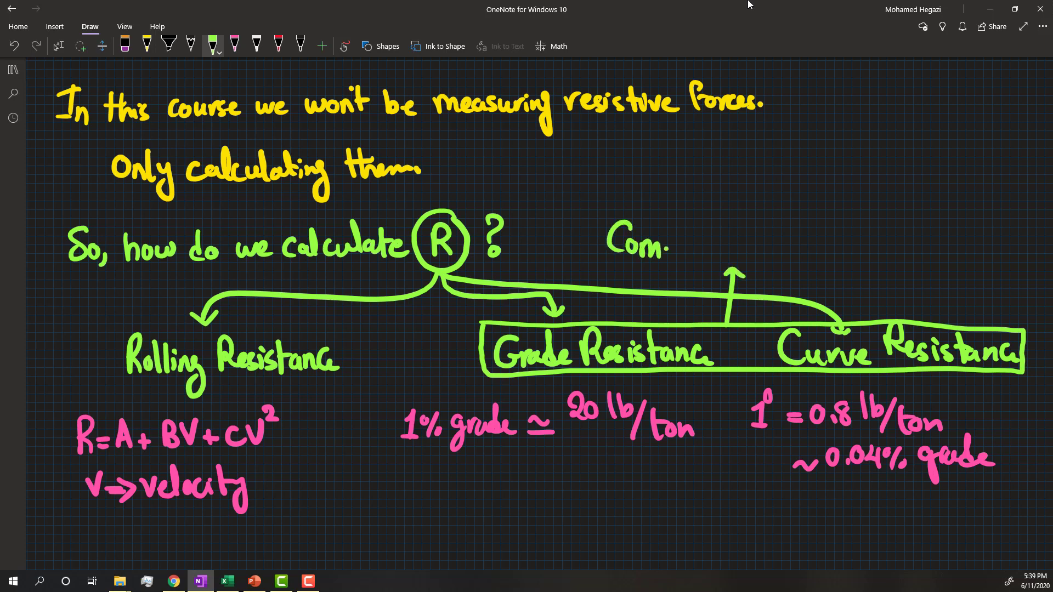
pyautogui.write('Compensated Grade')
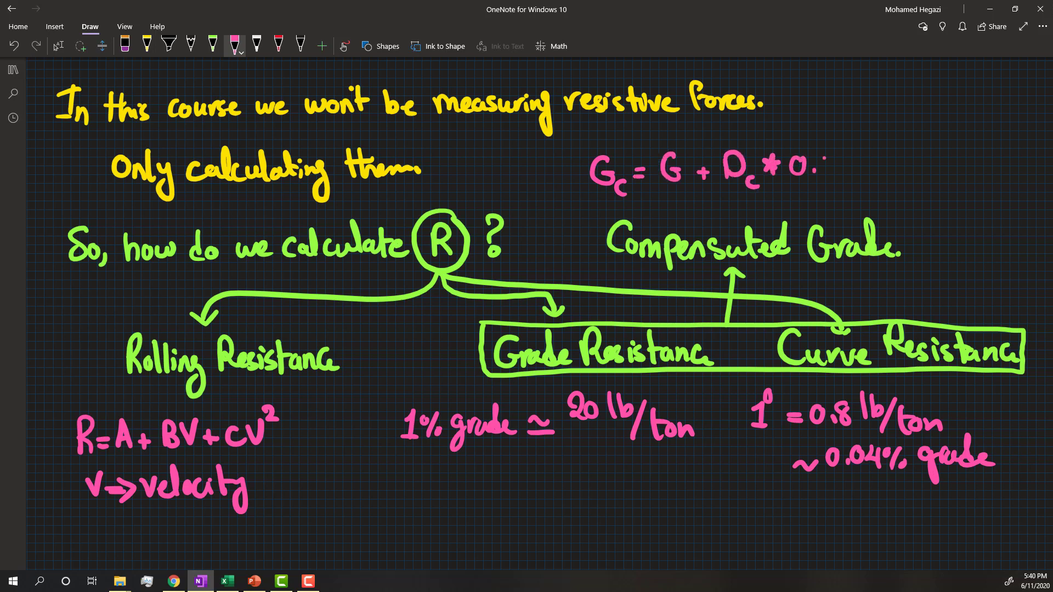
pyautogui.write('04')
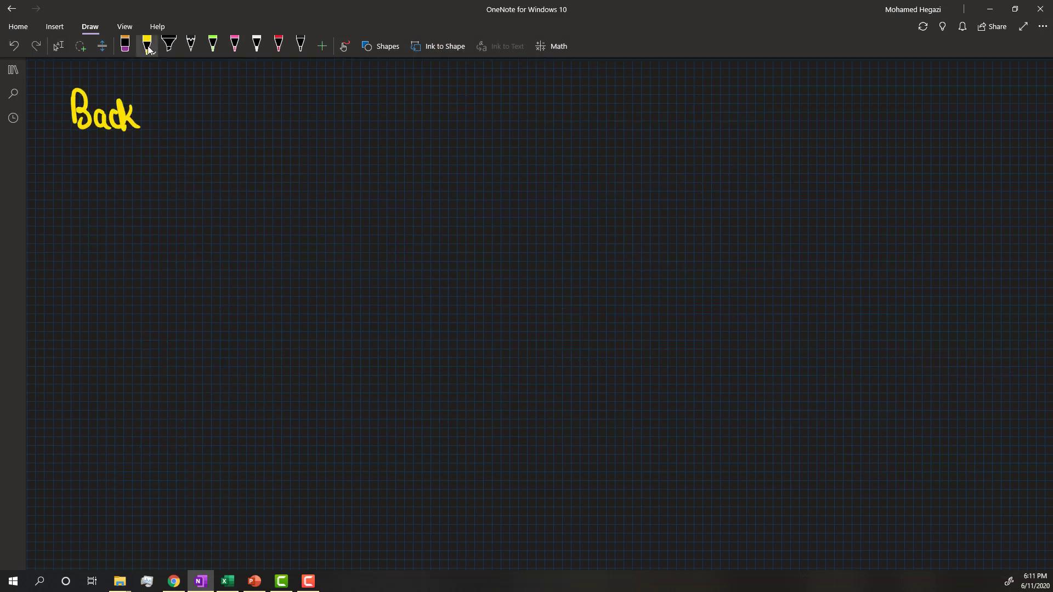
# Write the heading 'Back to tractive effort' in yellow
pyautogui.moveTo(151, 117); pyautogui.dragTo(256, 118)
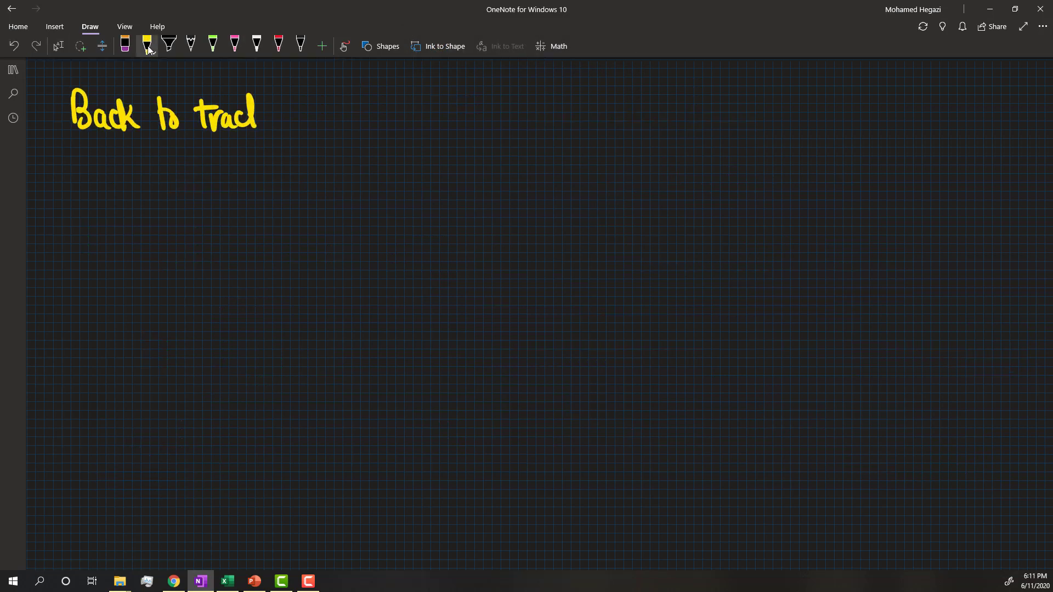
pyautogui.moveTo(262, 120); pyautogui.dragTo(379, 120)
pyautogui.write('min')
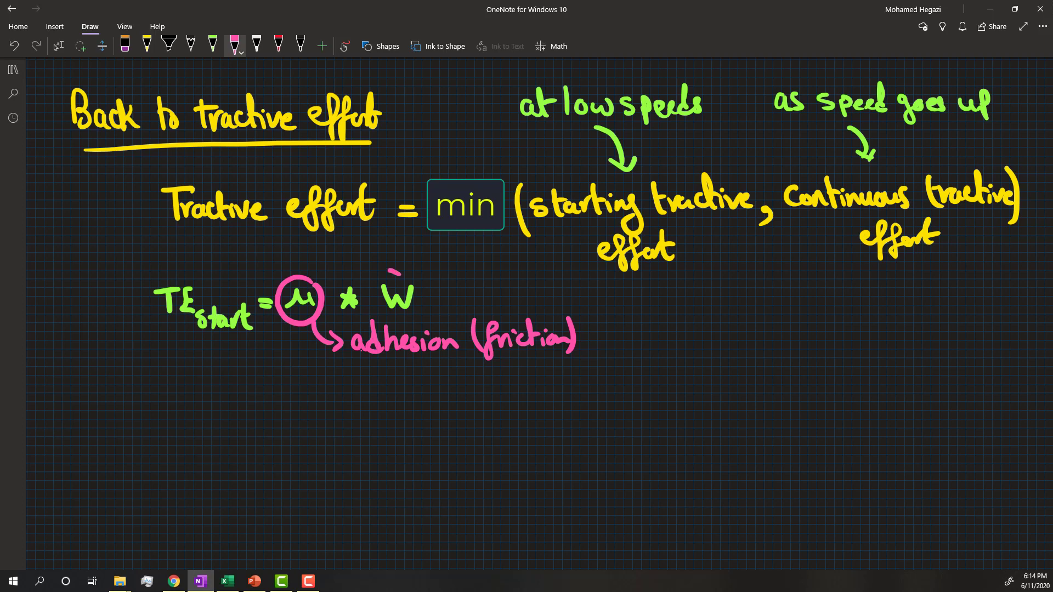
# Label W as weight on drivers and annotate system efficiency in the TEcont formula
pyautogui.moveTo(376, 269); pyautogui.dragTo(430, 316)
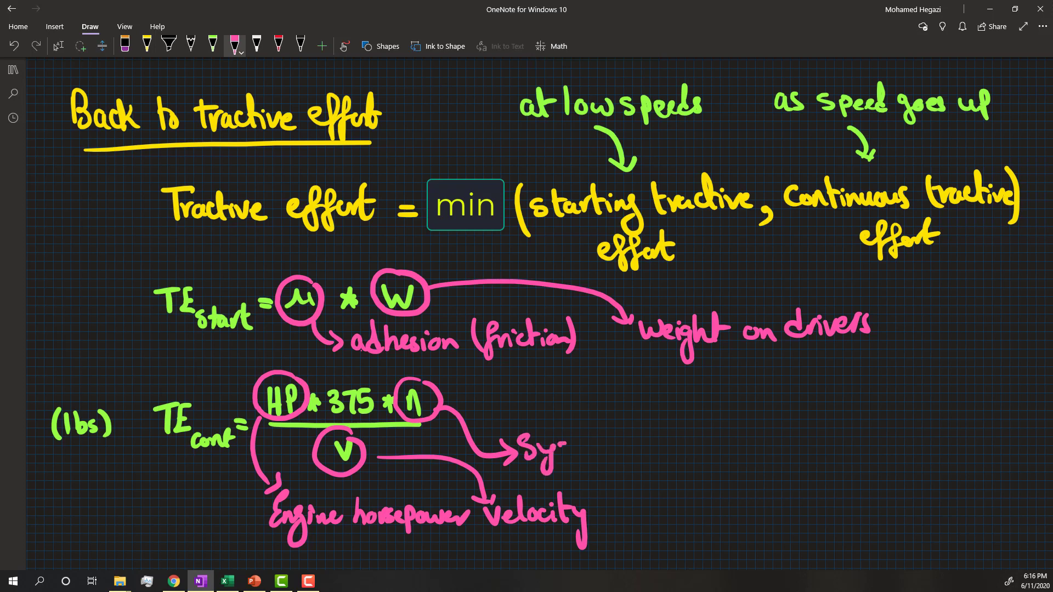
pyautogui.write('System eff')
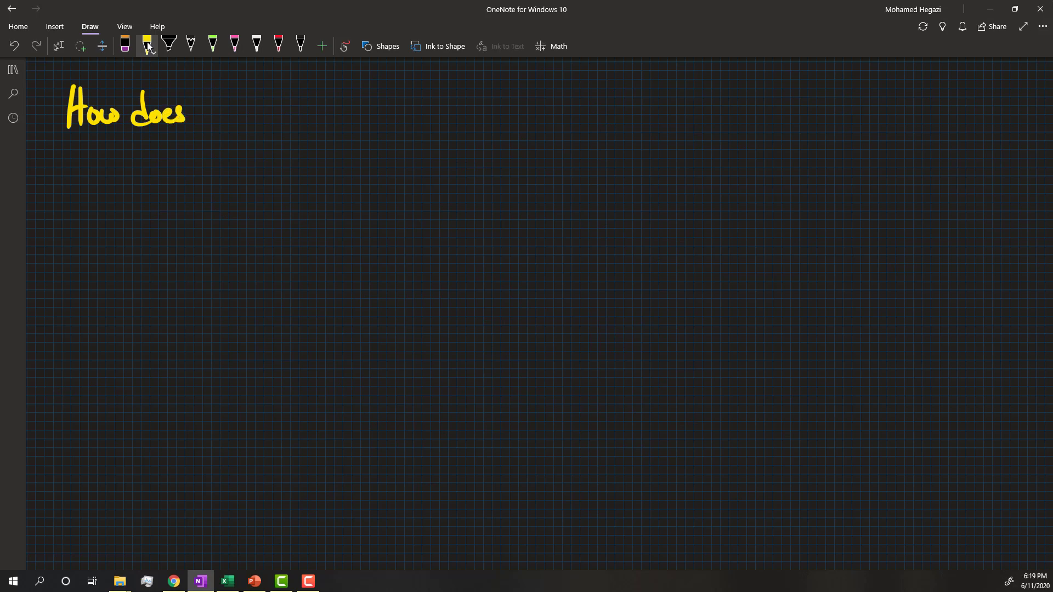
# Write the tractive-effort-versus-velocity question and the TE = HP*375*n/V formula on the graph
pyautogui.moveTo(195, 114); pyautogui.dragTo(346, 114)
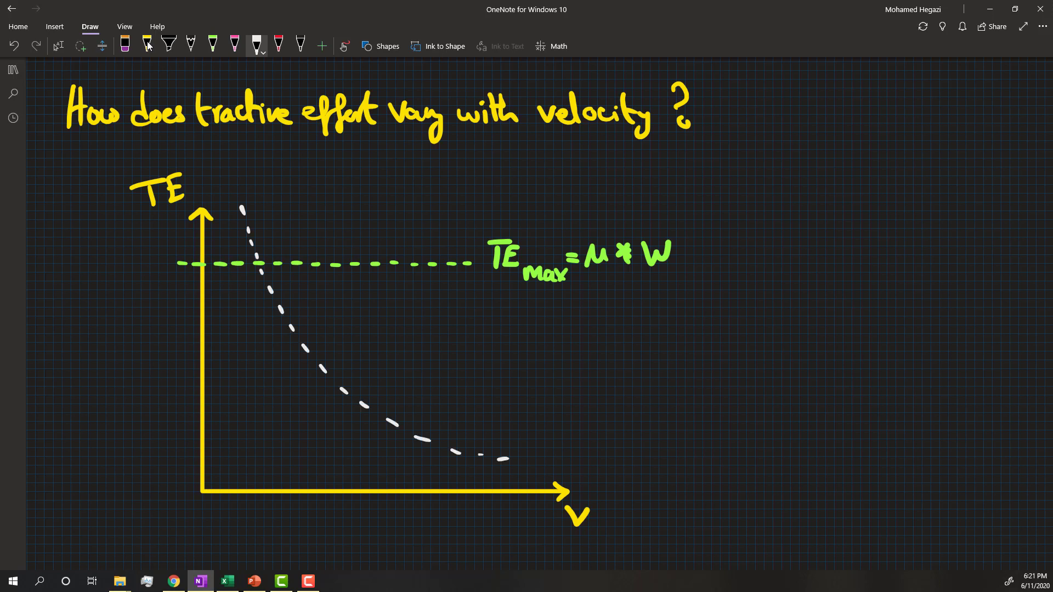
pyautogui.write('TE = HP*375*n / V')
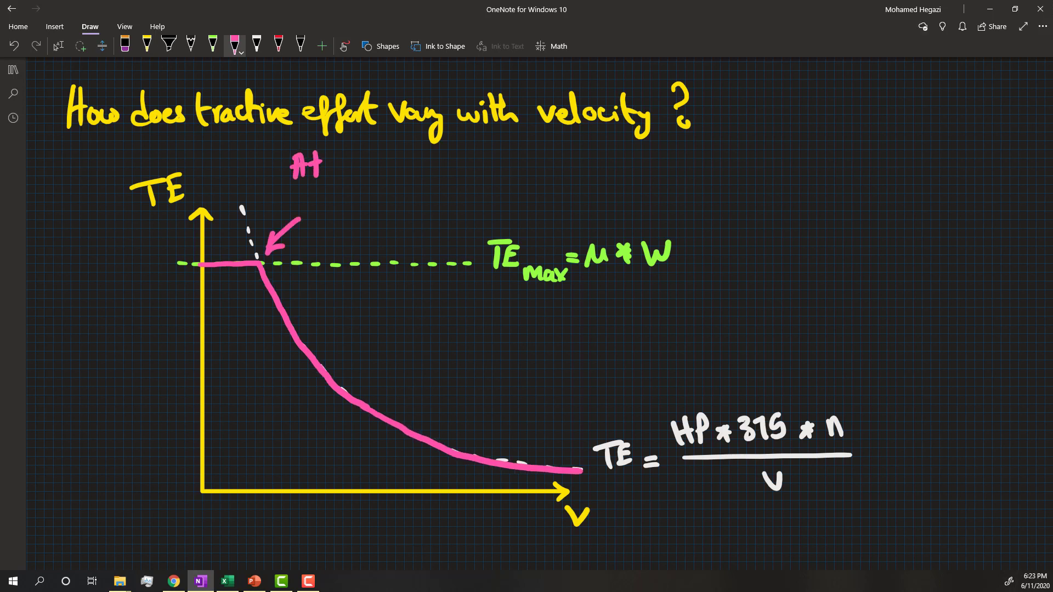
# Ink callouts 'at low speeds TE limited by adhesion' and the direction of TE drop at constant power
pyautogui.write('low speeds TE is')
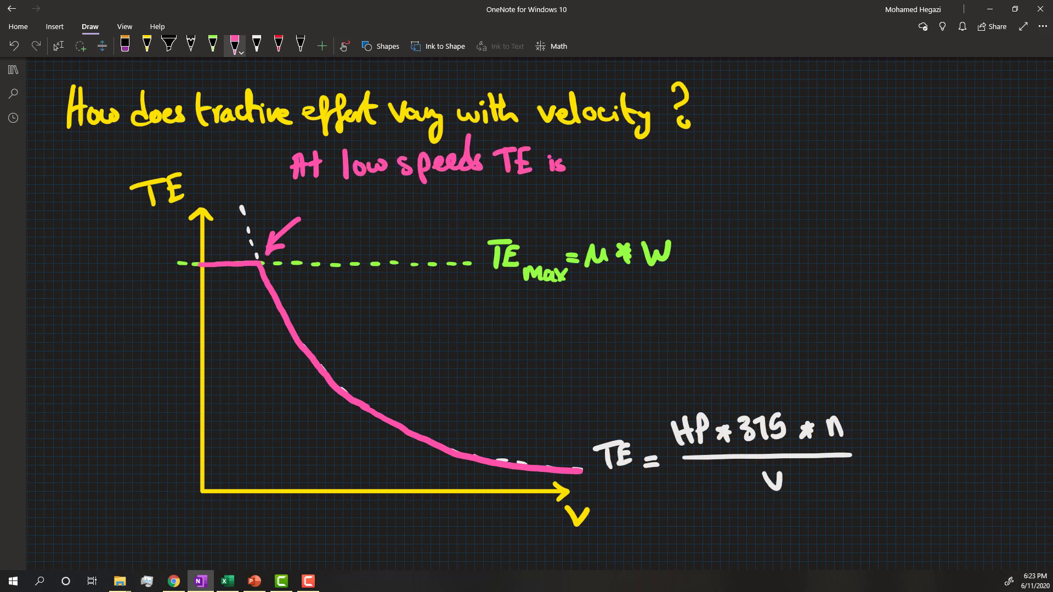
pyautogui.write('limited')
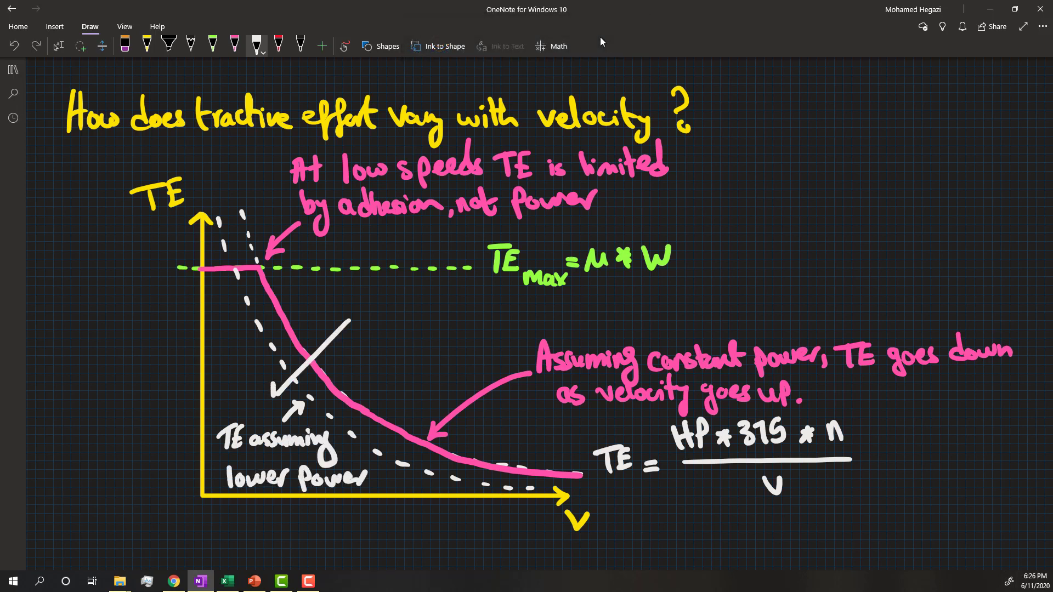
pyautogui.write('Direction')
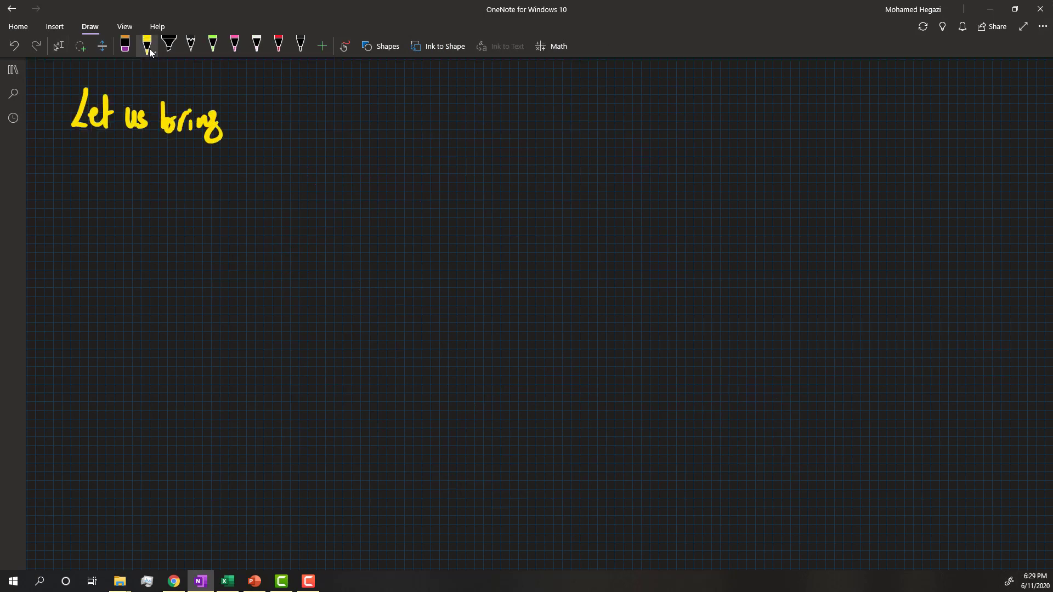
# Handwrite the sentence introducing the realistic SD70MACs chart
pyautogui.moveTo(235, 118); pyautogui.dragTo(309, 118)
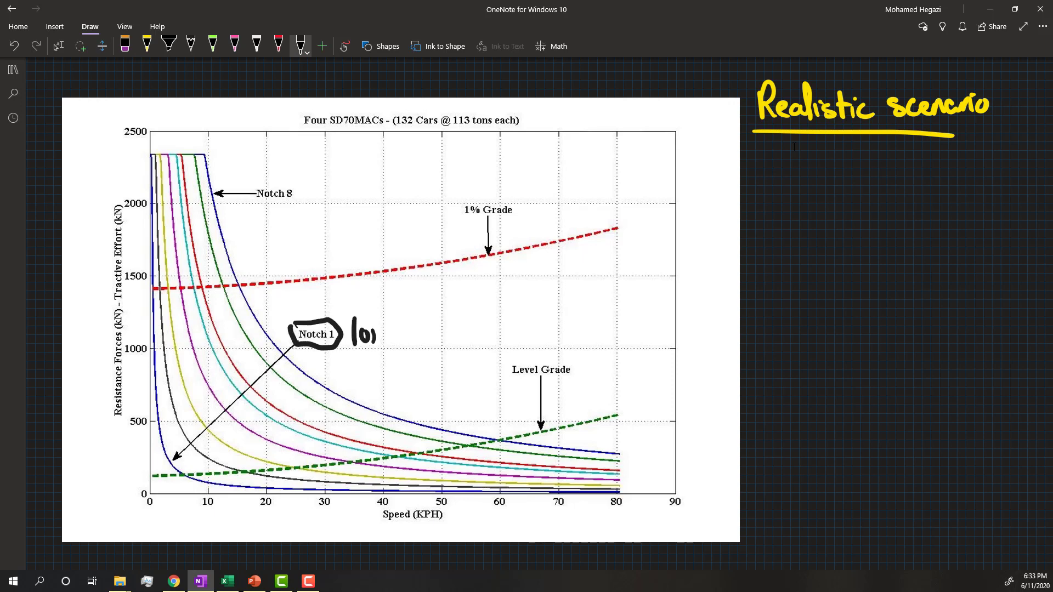
# Ink 'lowest power' beside Notch 1, then return to the yellow pen
pyautogui.write('lowest power')
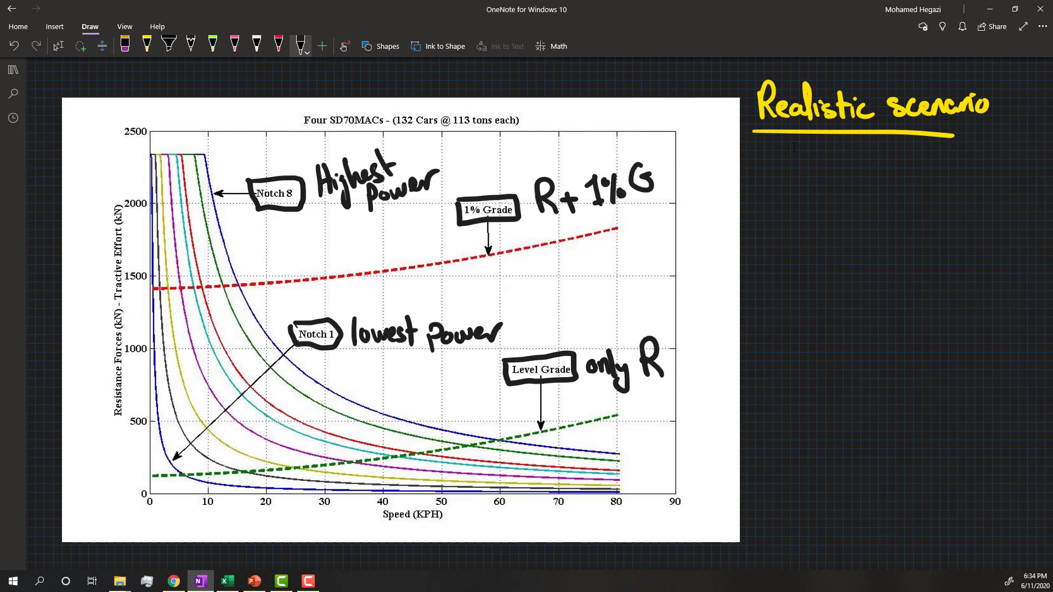
pyautogui.click(146, 42)
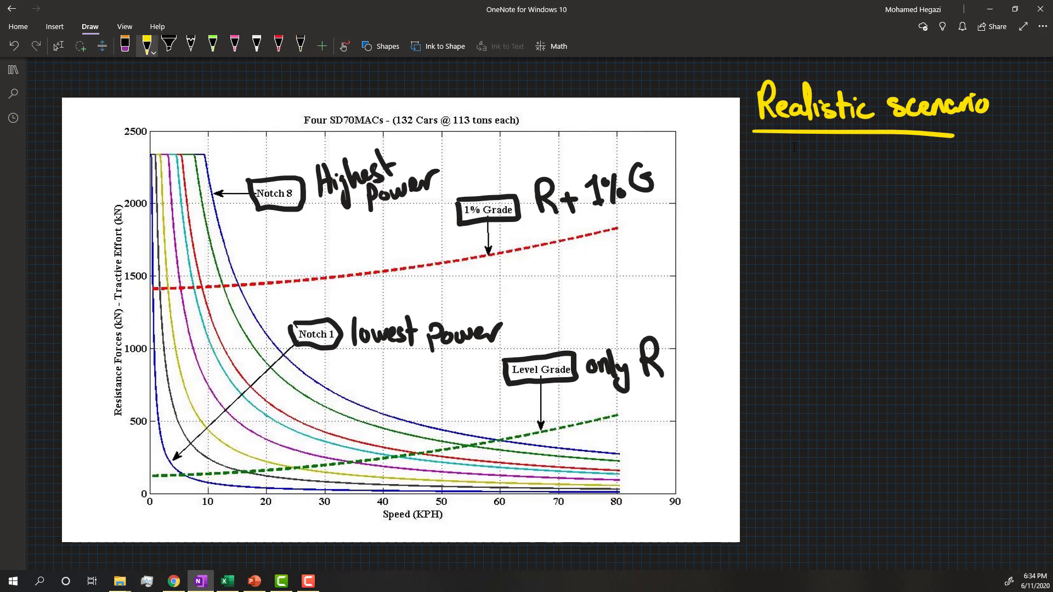
# Ink in yellow 'Assuming level track following notch sequence 1-2-3-4-5-6-7-8'
pyautogui.write('Assume level')
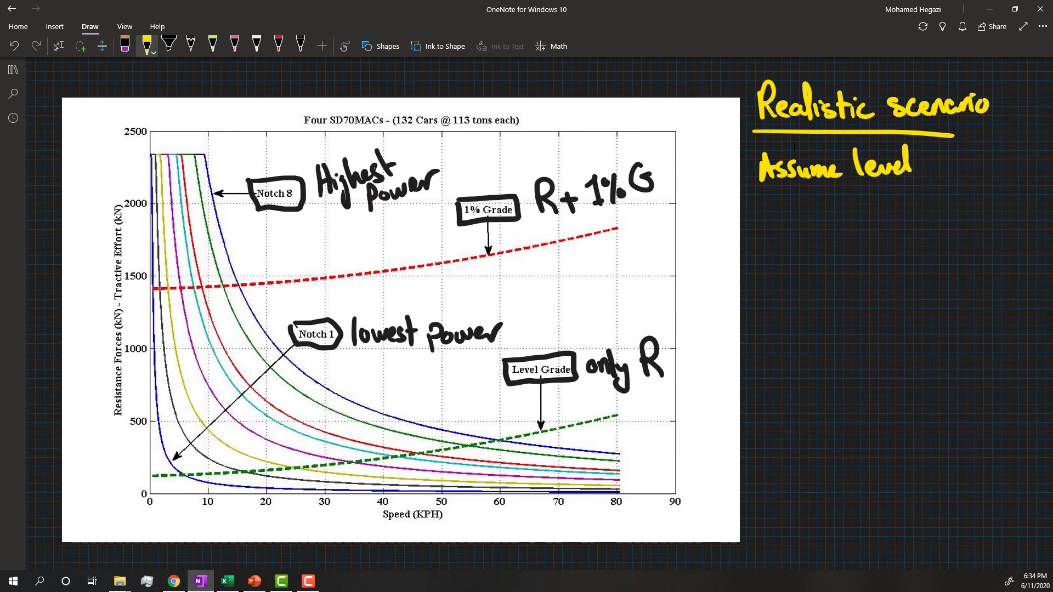
pyautogui.write('track,')
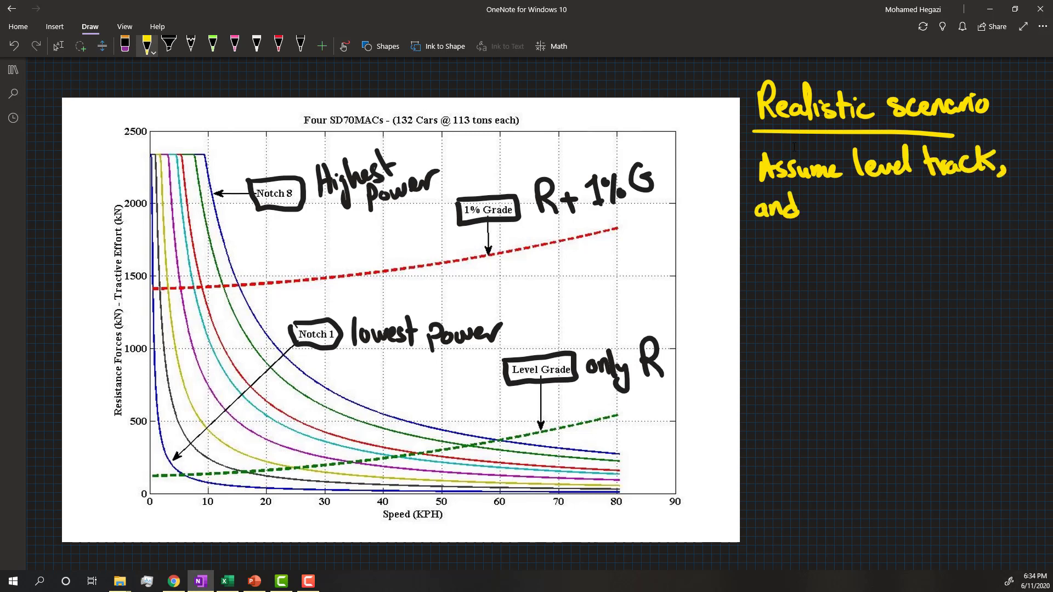
pyautogui.write('follow')
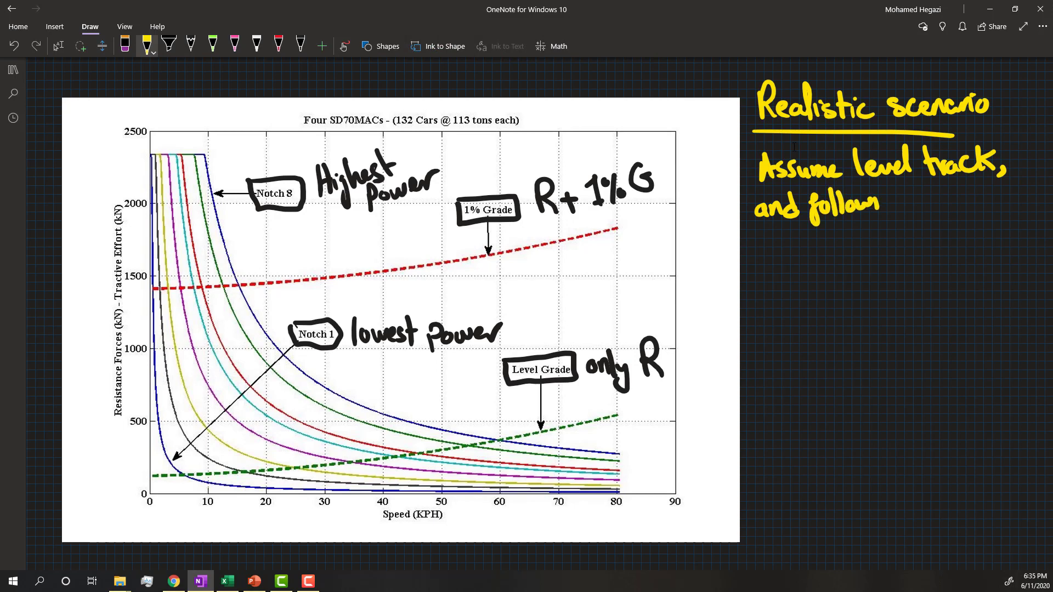
pyautogui.write('ing notch')
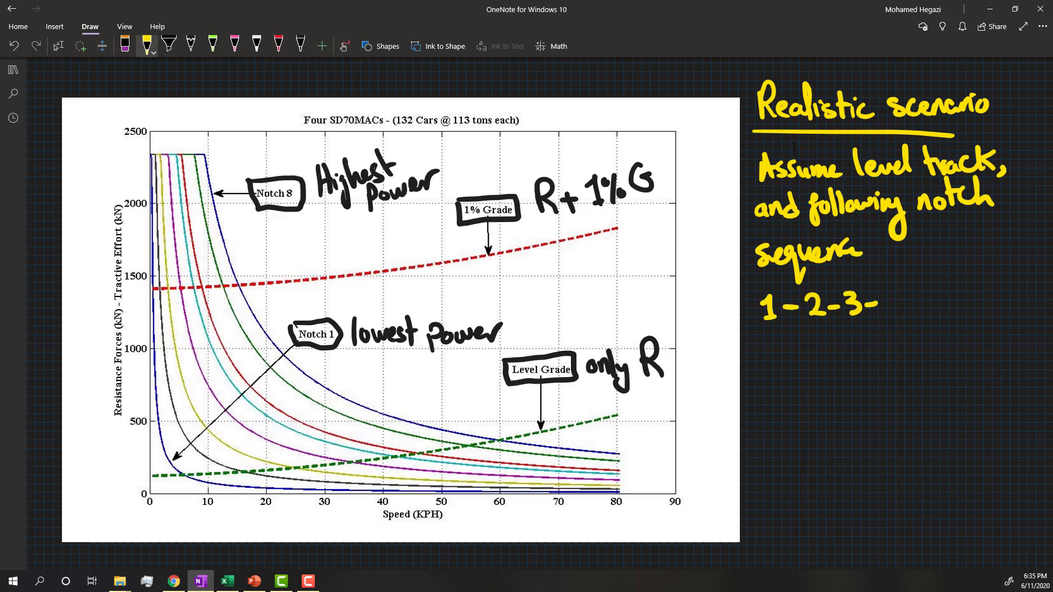
pyautogui.write('4-5-6-7-8')
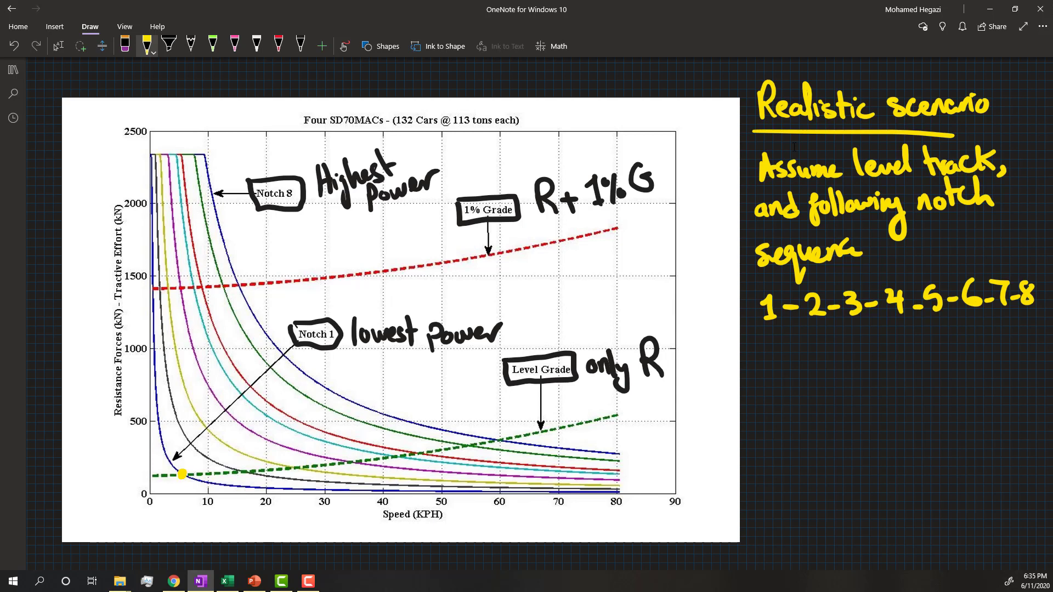
# In black ink, dot and mark where Notch 1 crosses the Level Grade line
pyautogui.click(300, 43)
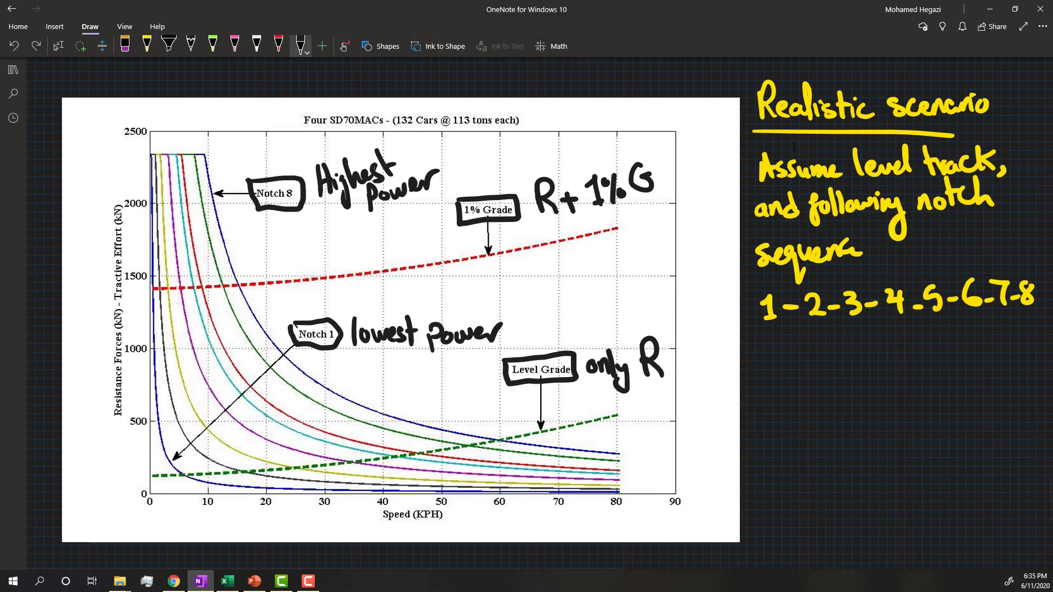
pyautogui.click(181, 475)
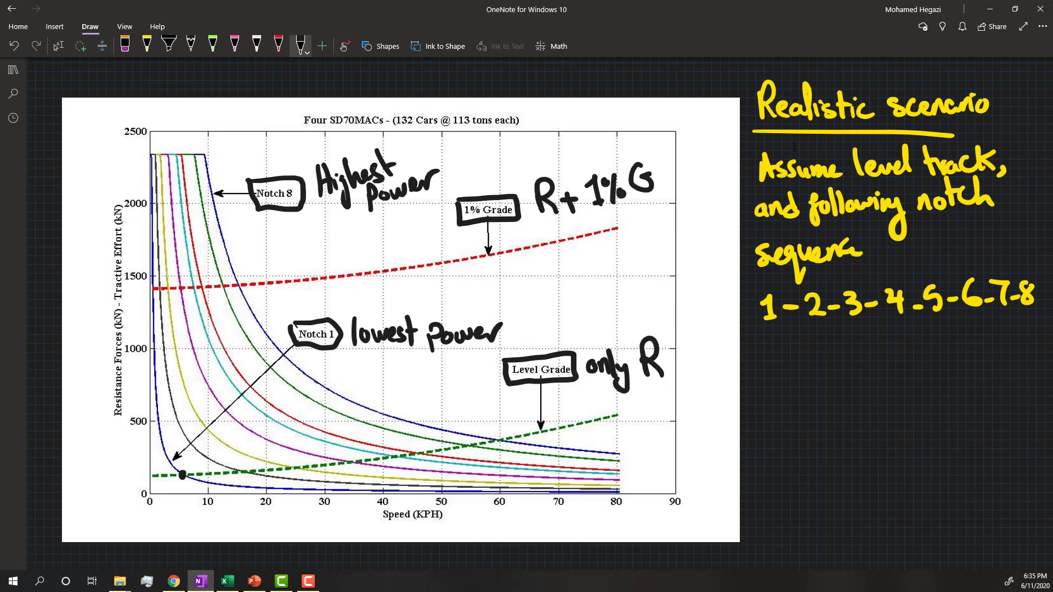
pyautogui.moveTo(238, 453); pyautogui.dragTo(295, 450)
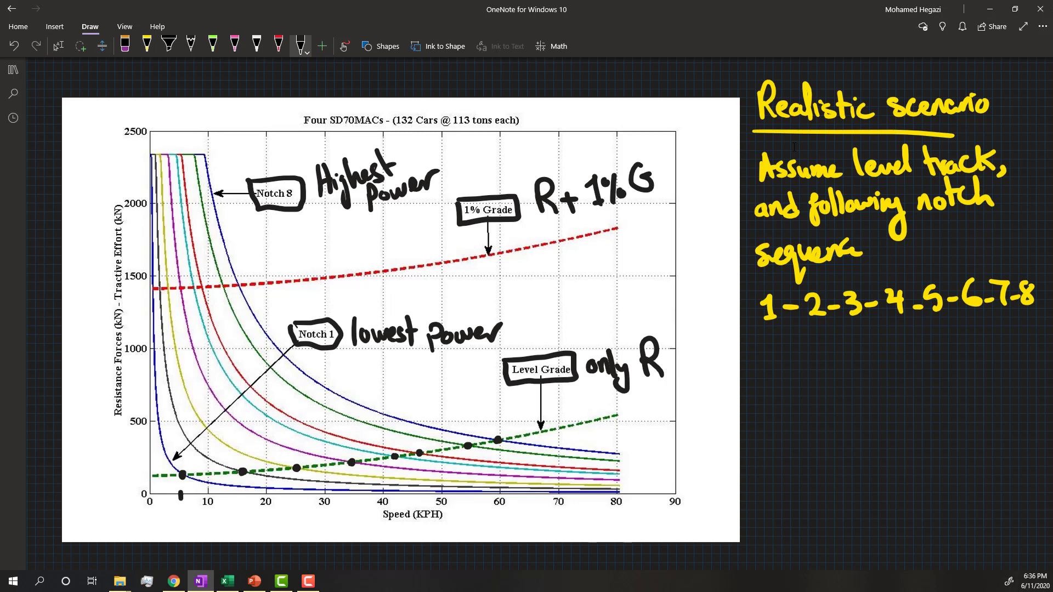
# Label the dashed drops 'Balance speeds' and begin 'Balance speed @ full power on 1% grade'
pyautogui.write('Balar')
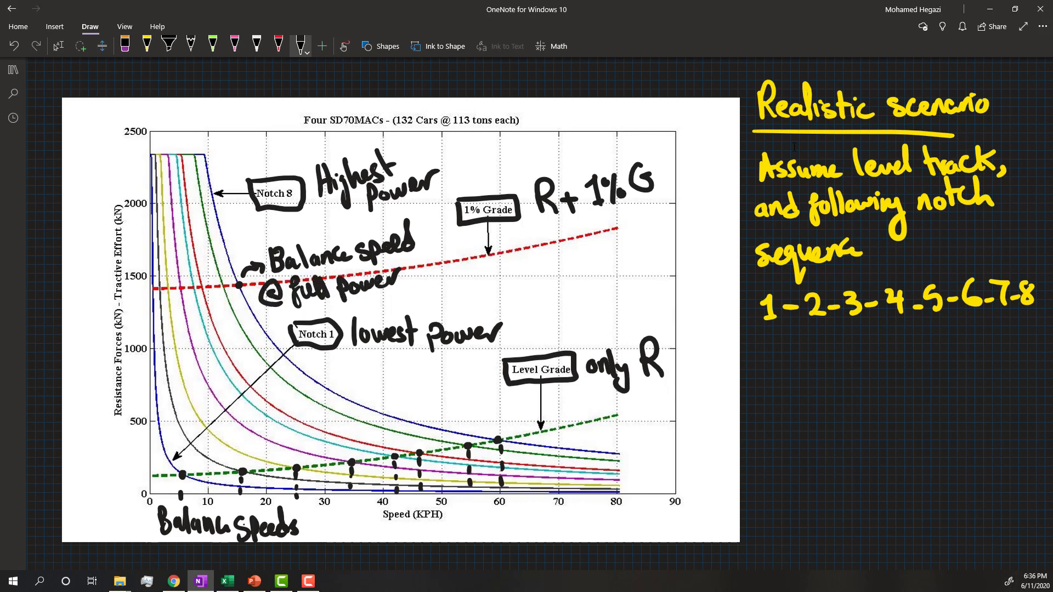
pyautogui.write('an')
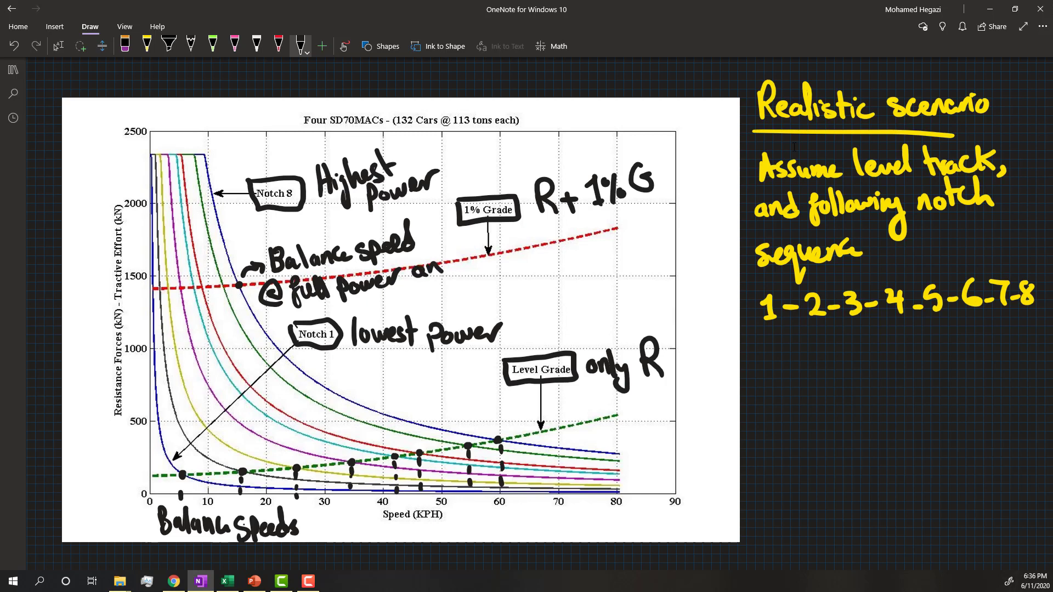